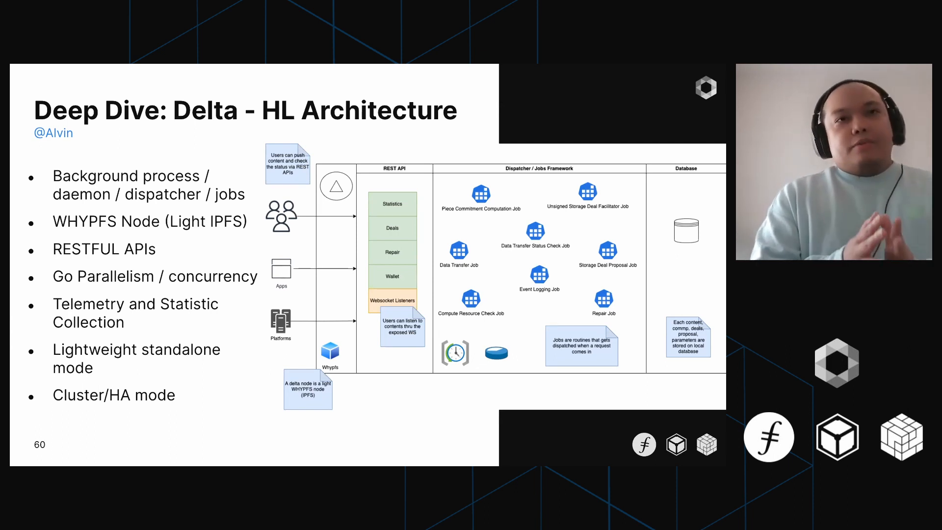
# Step: Advance the deck to the Delta features slide on deal proposals, repairs and wallet assignment
pyautogui.press('right')
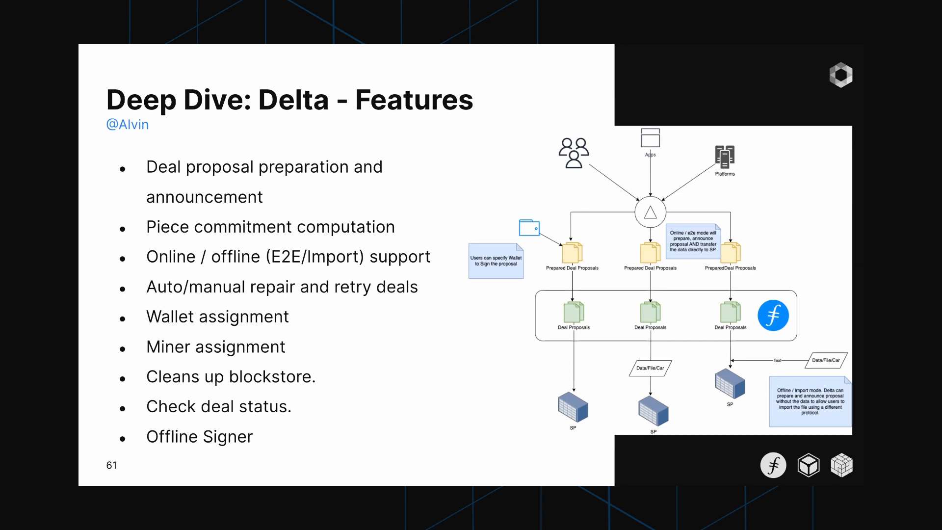
# Step: Advance to the content/deal lifecycle diagram slide
pyautogui.press('right')
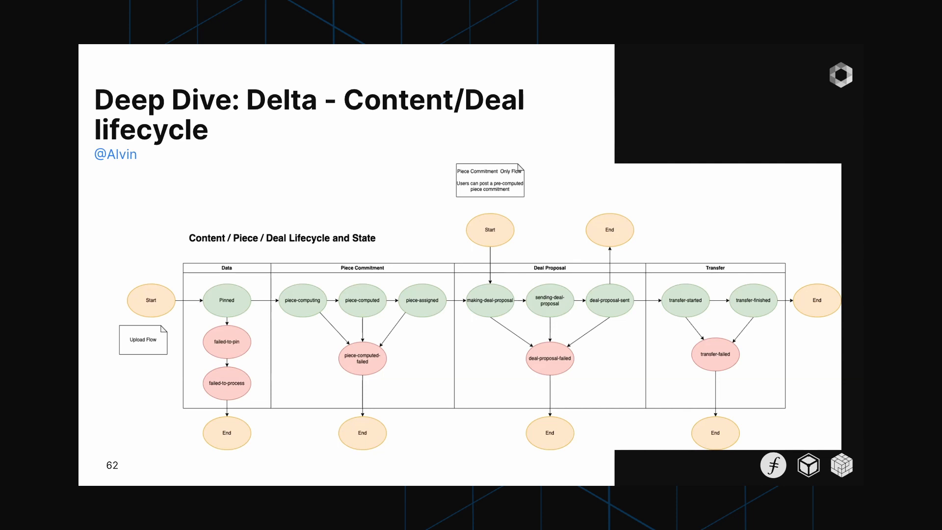
# Step: Advance the deck toward the Delta demo slide with upload and stats-check commands
pyautogui.press('Right')
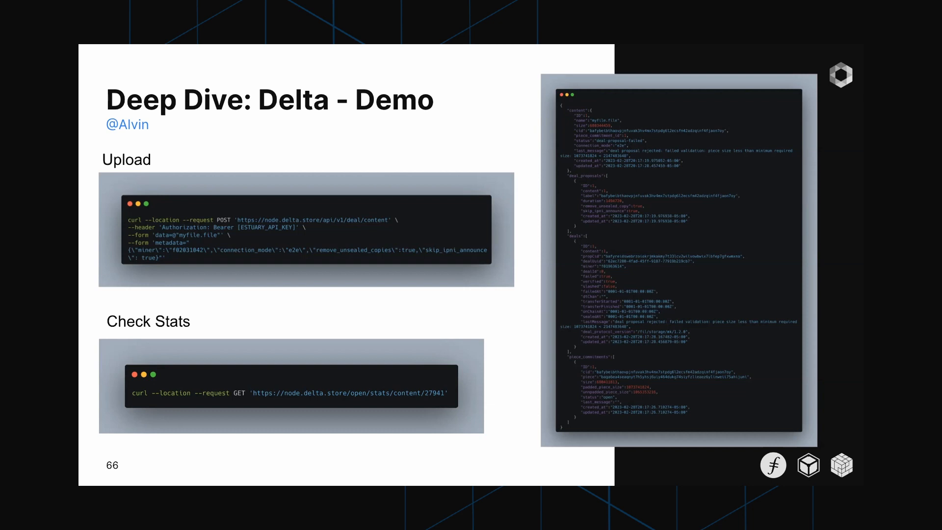
pyautogui.moveTo(274, 257)
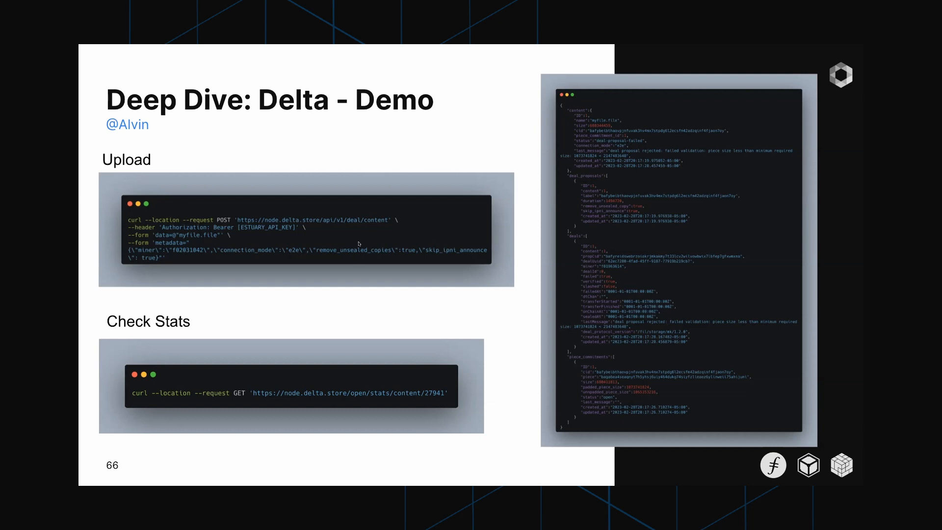
pyautogui.moveTo(355, 232)
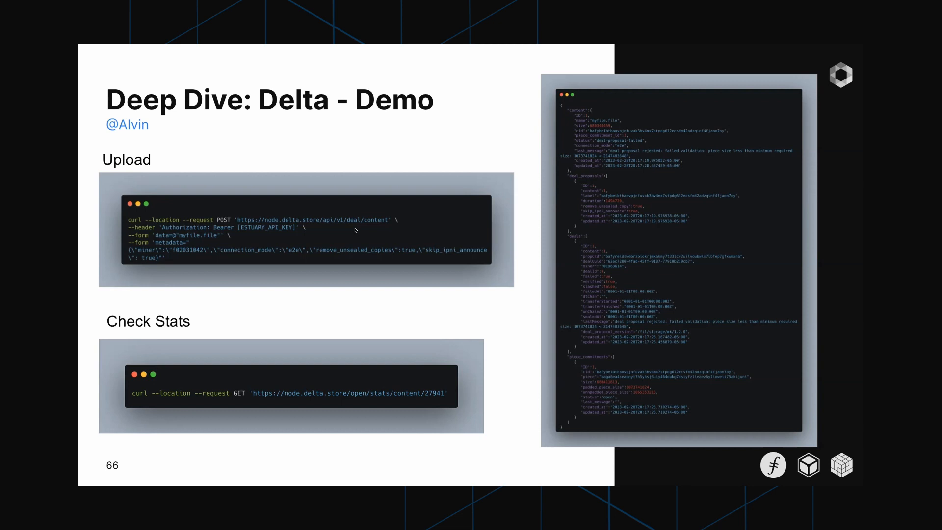
pyautogui.moveTo(359, 349)
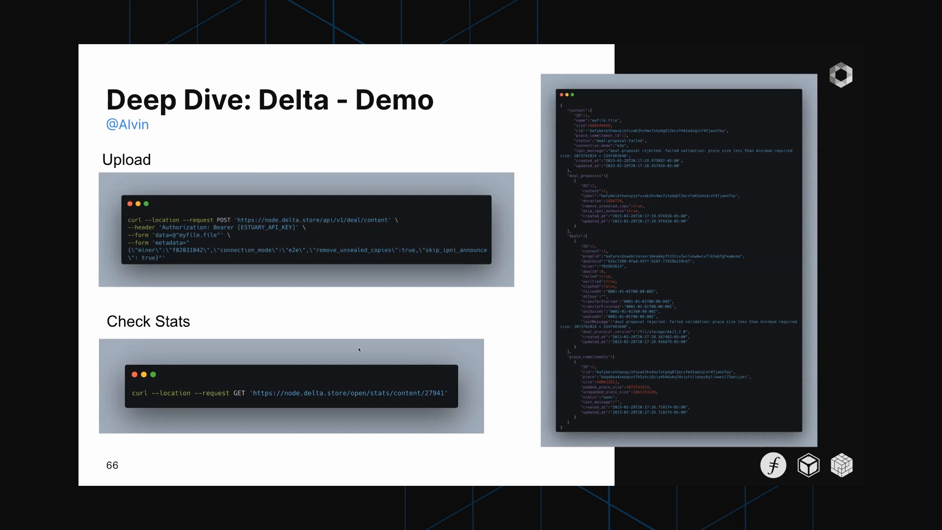
pyautogui.moveTo(431, 392)
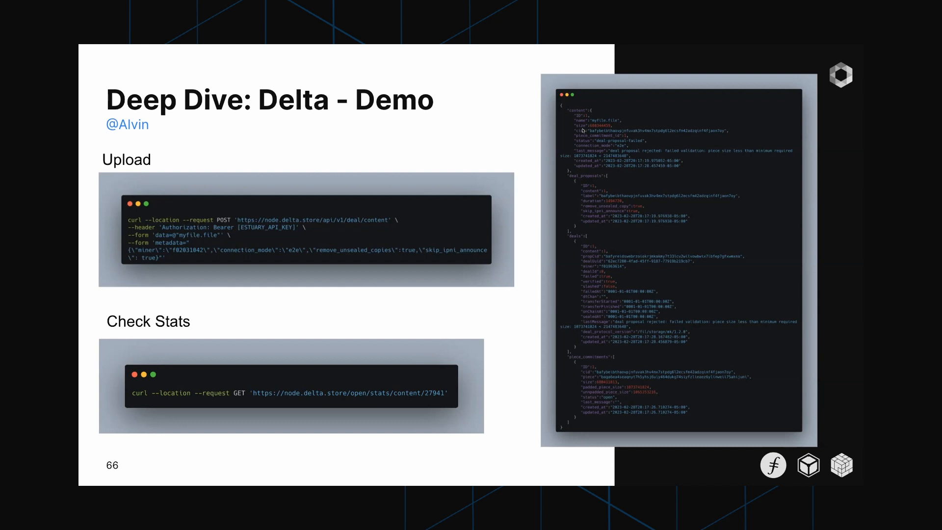
pyautogui.moveTo(582, 129)
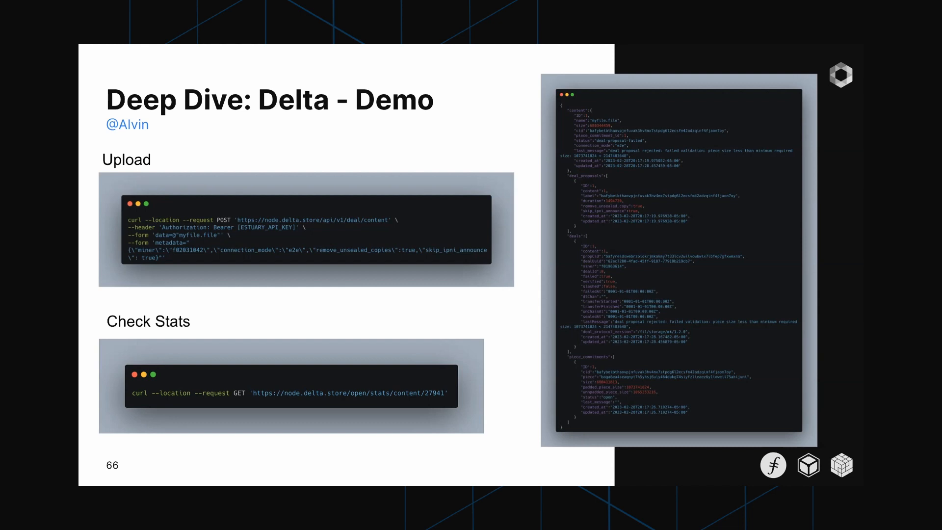
# Step: Advance to the Upload with Wallet demo slide
pyautogui.press('right')
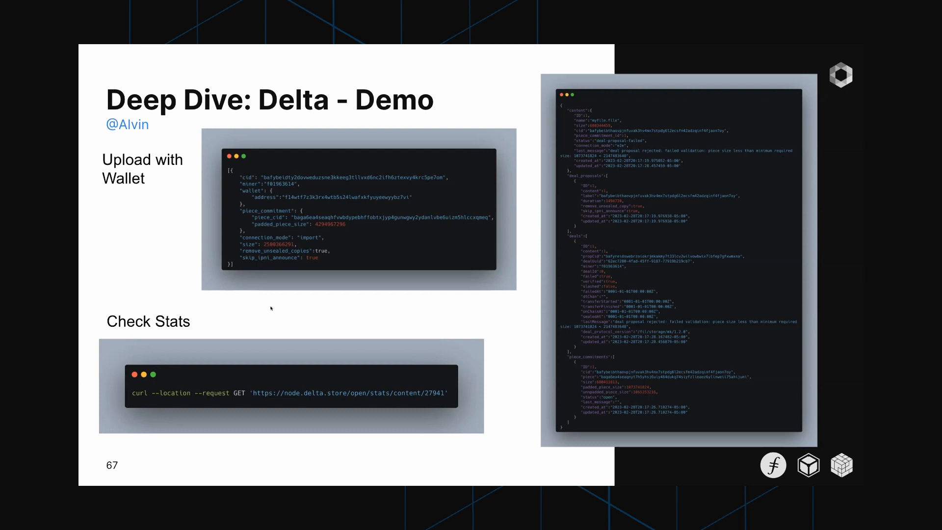
pyautogui.moveTo(285, 316)
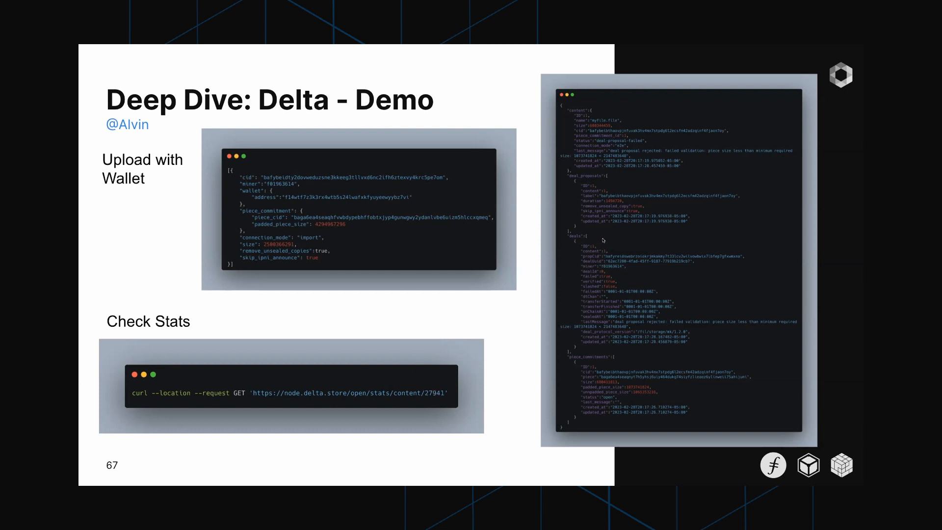
pyautogui.moveTo(625, 232)
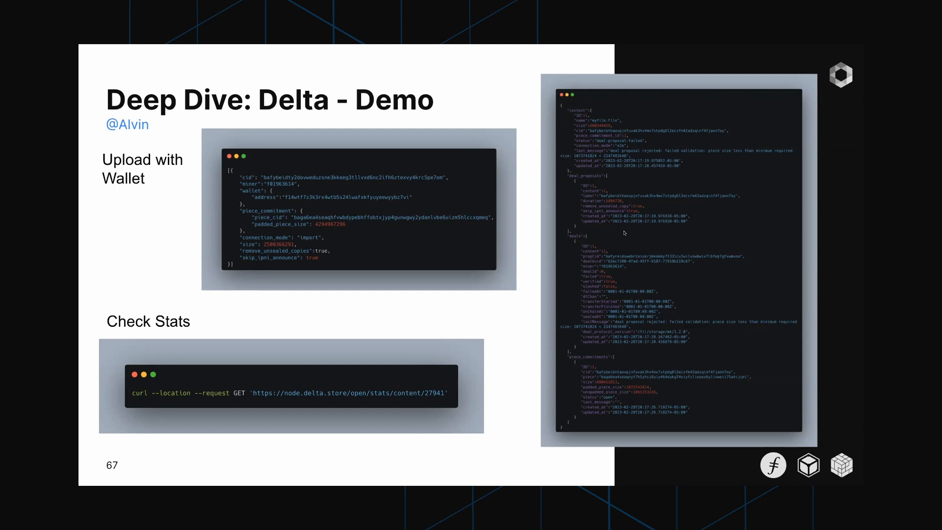
pyautogui.moveTo(624, 233)
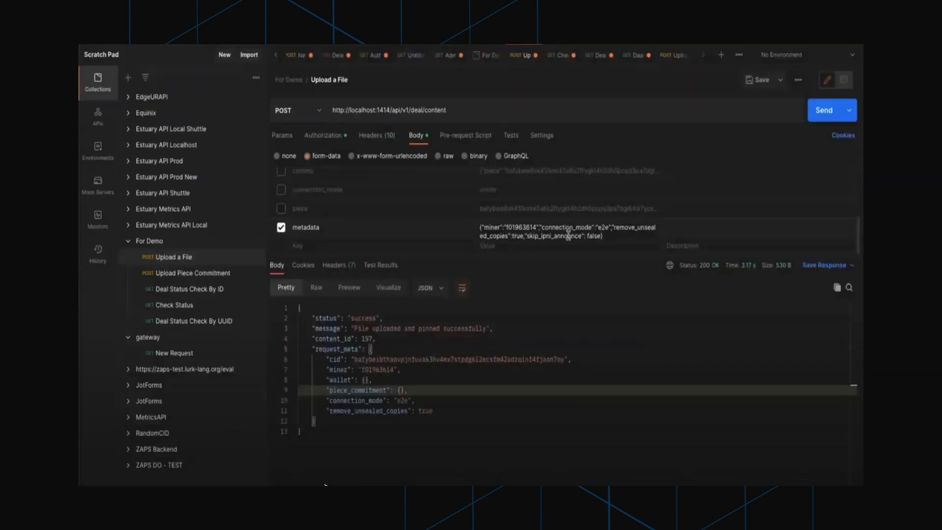
# Step: Send the e2e 'Upload a File' request and read the success response with content_id 159
pyautogui.click(827, 110)
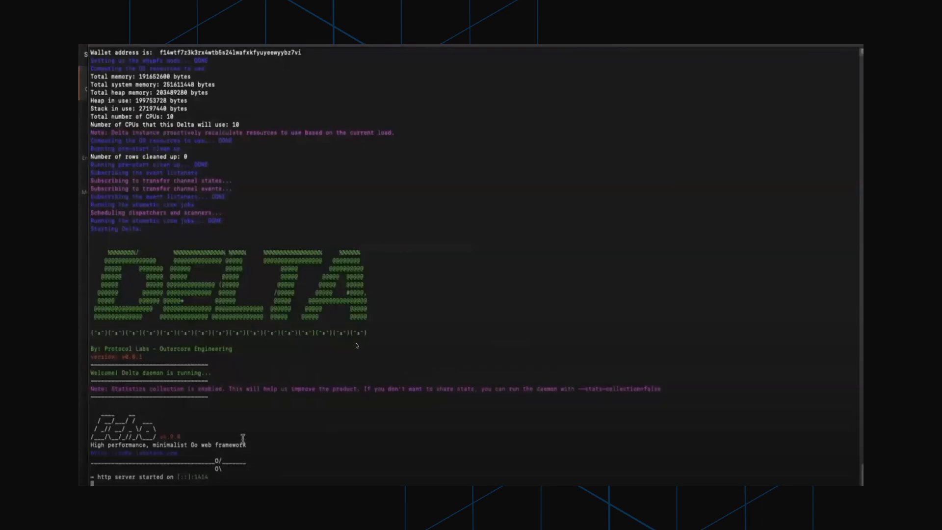
pyautogui.scroll(-3)
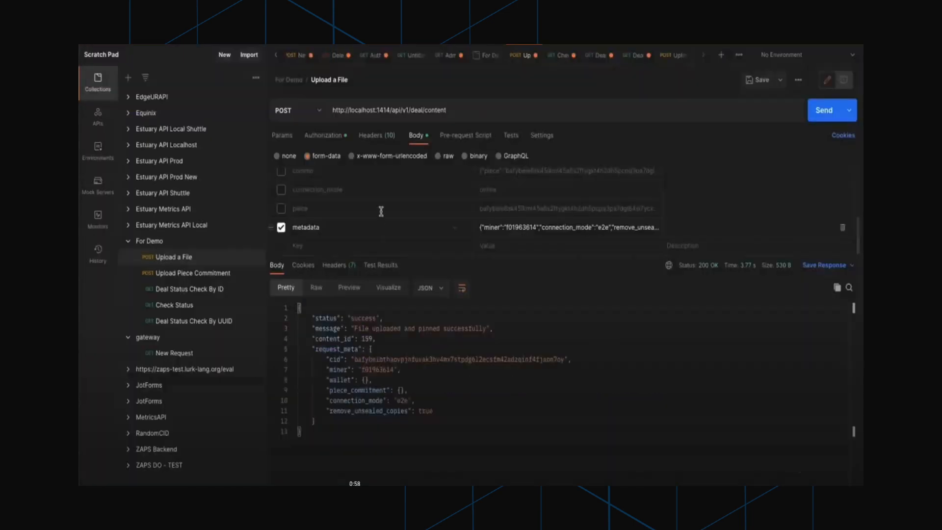
pyautogui.moveTo(374, 337)
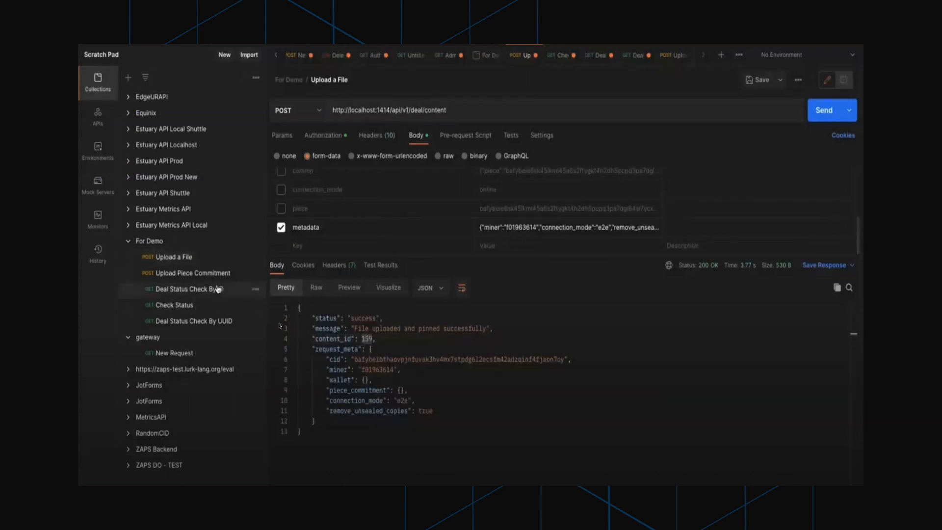
# Step: Send the Deal Status Check By ID for content/159 and see its status reach transfer-started
pyautogui.click(184, 289)
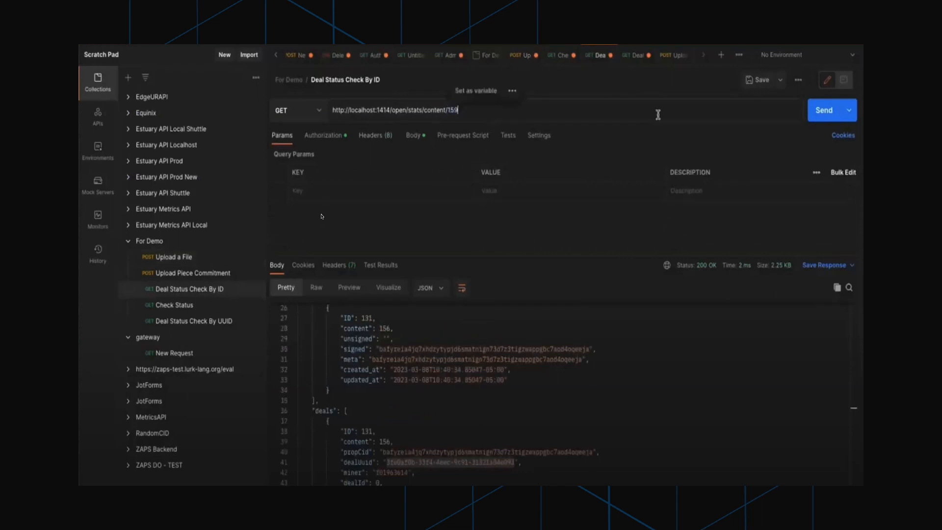
pyautogui.click(823, 110)
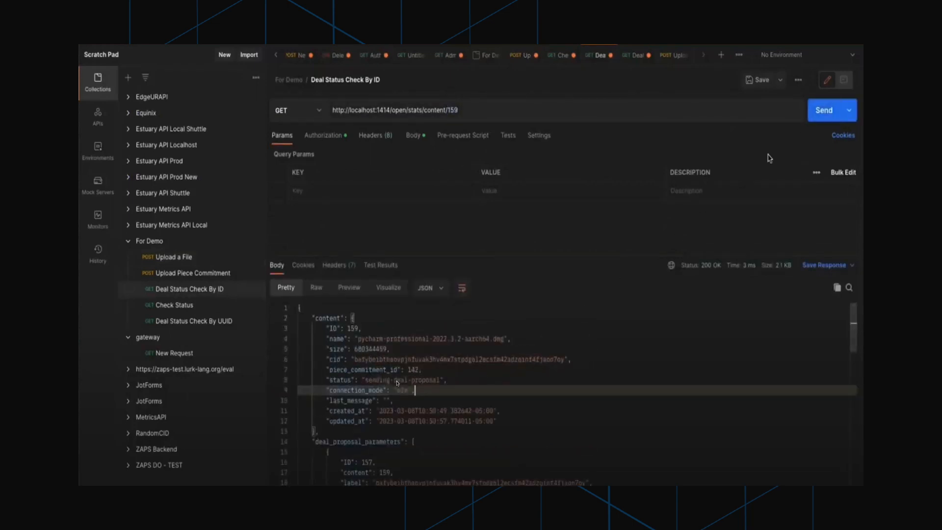
pyautogui.click(824, 110)
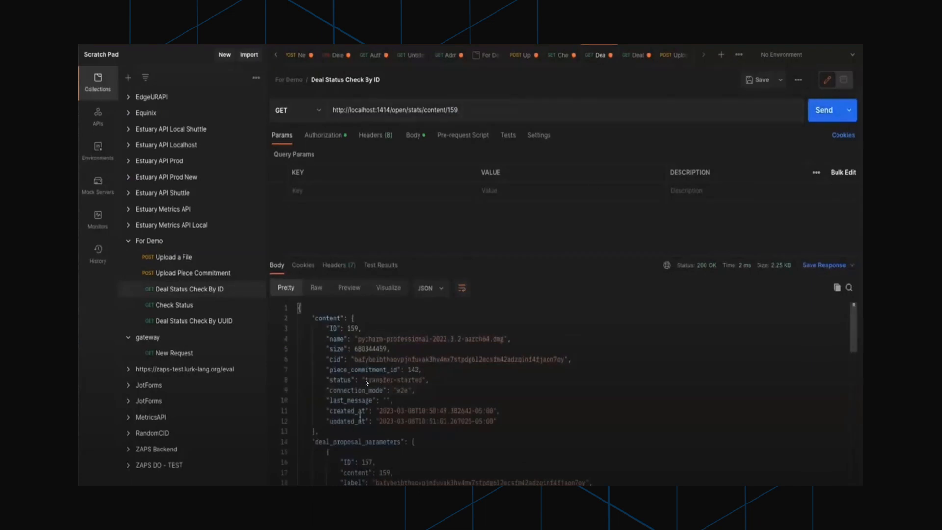
pyautogui.moveTo(409, 398)
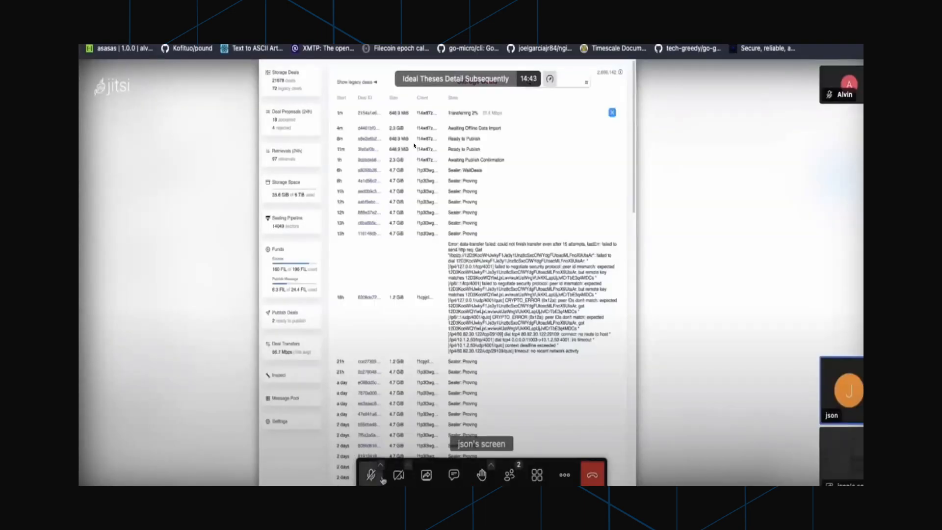
pyautogui.moveTo(371, 475)
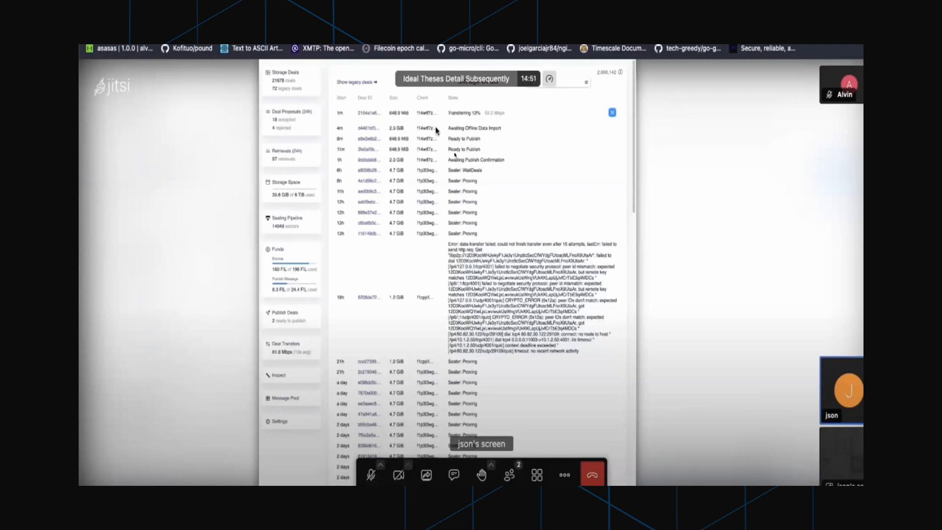
pyautogui.moveTo(461, 127)
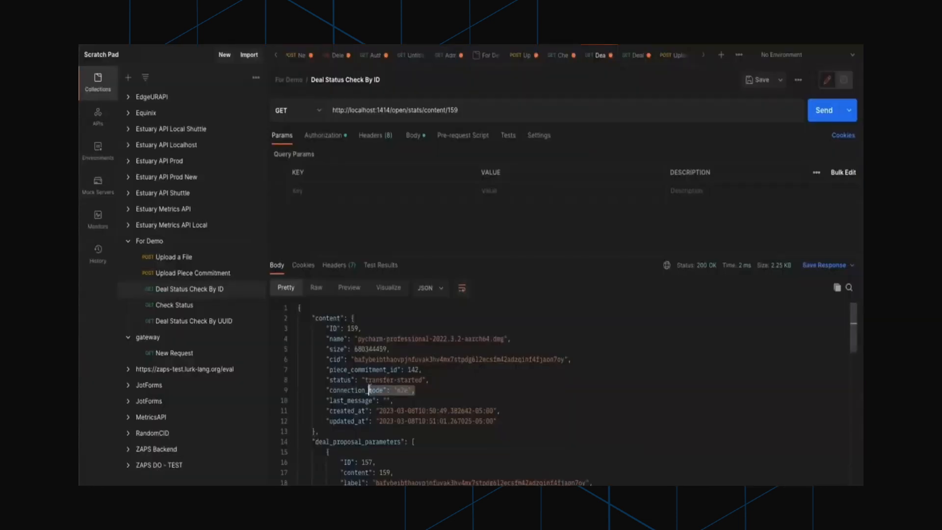
# Step: Re-run the status check for content 159 and highlight the transfer-finished status
pyautogui.click(823, 110)
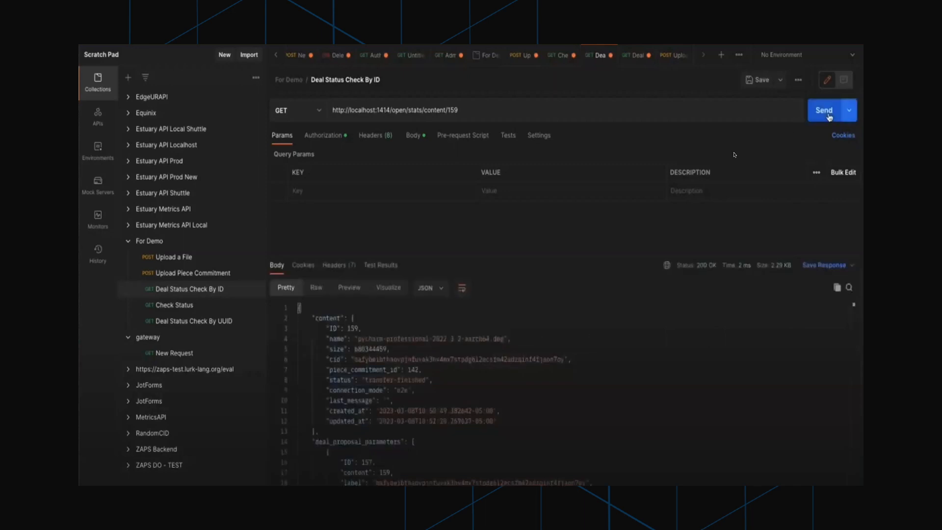
pyautogui.doubleClick(409, 380)
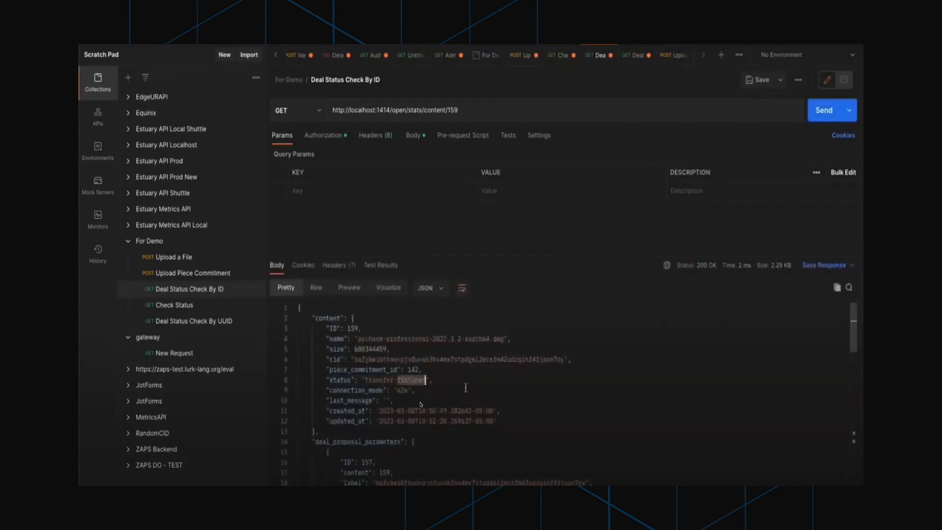
pyautogui.scroll(-3)
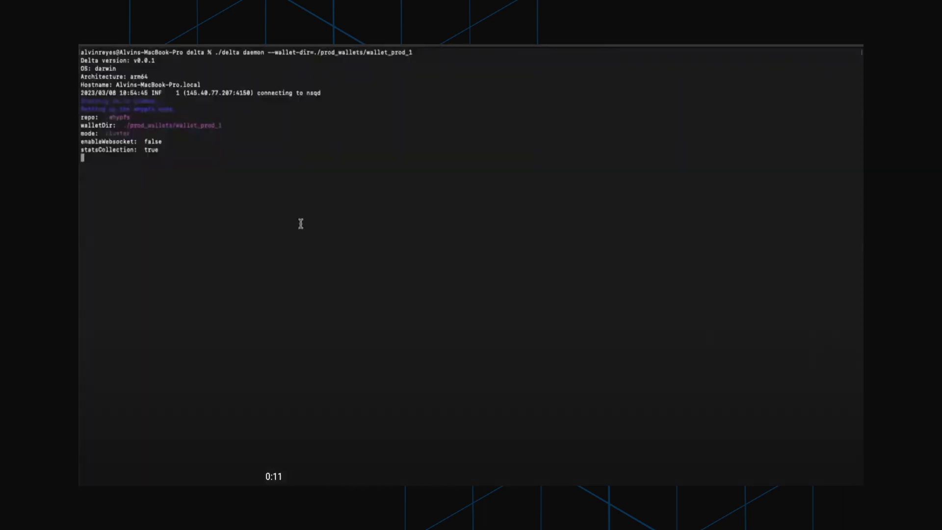
pyautogui.moveTo(210, 171)
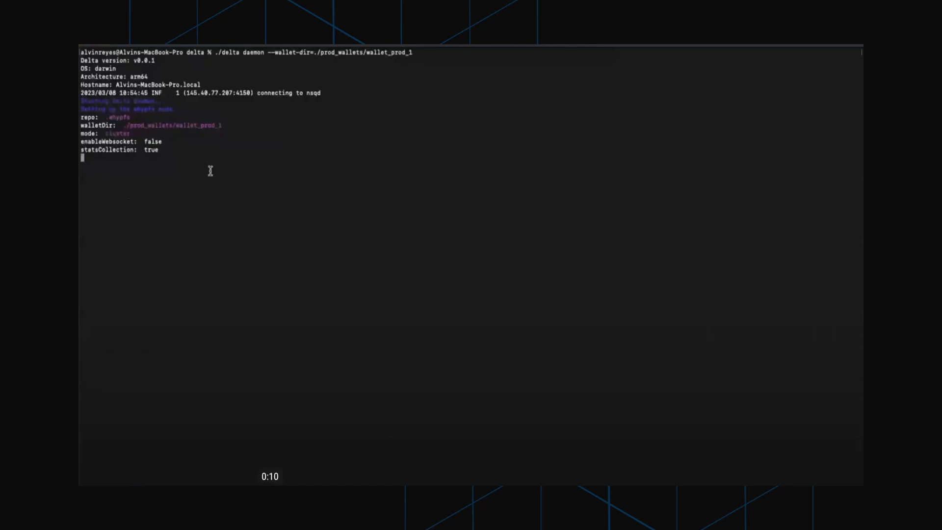
pyautogui.moveTo(99, 167)
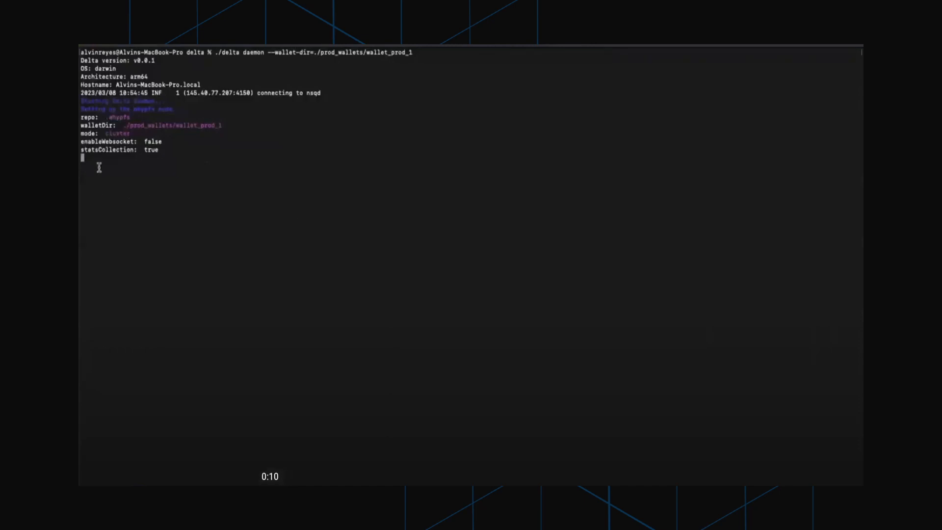
pyautogui.moveTo(168, 203)
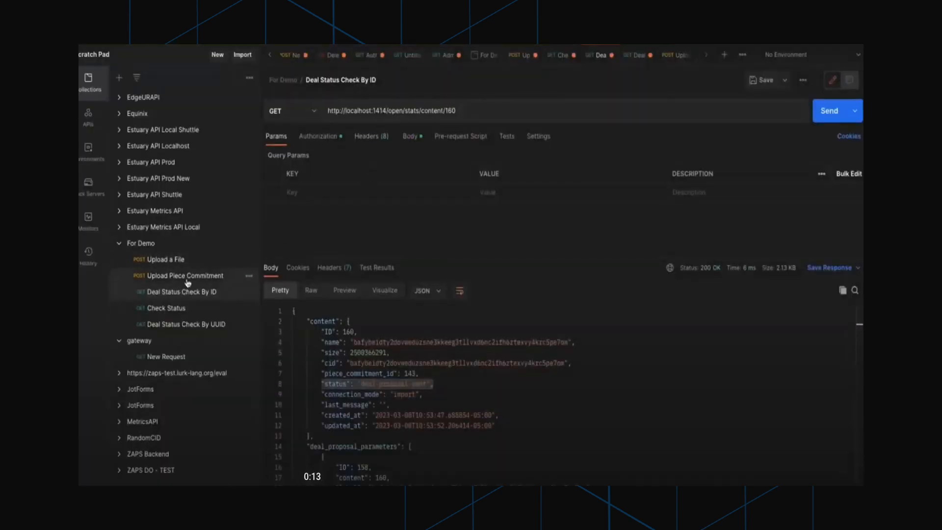
# Step: Send another offline import Upload Piece Commitment request
pyautogui.click(182, 276)
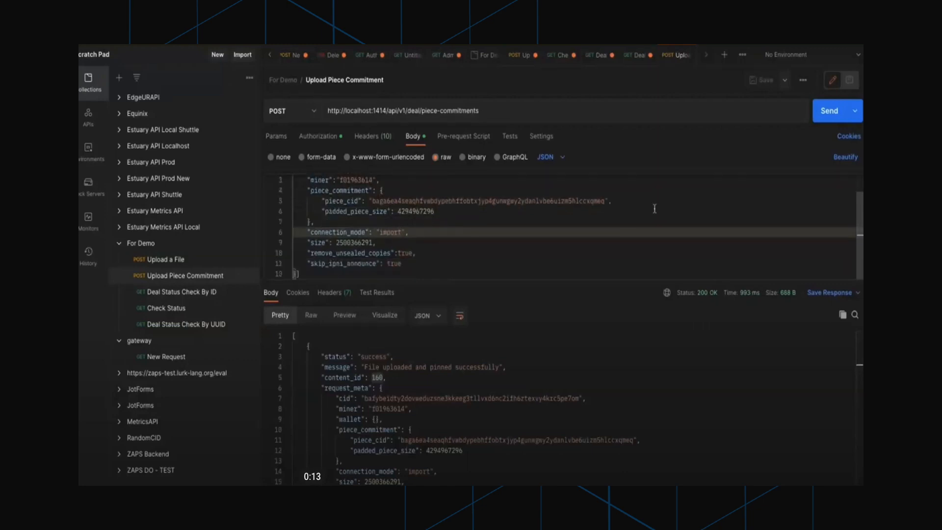
pyautogui.click(832, 111)
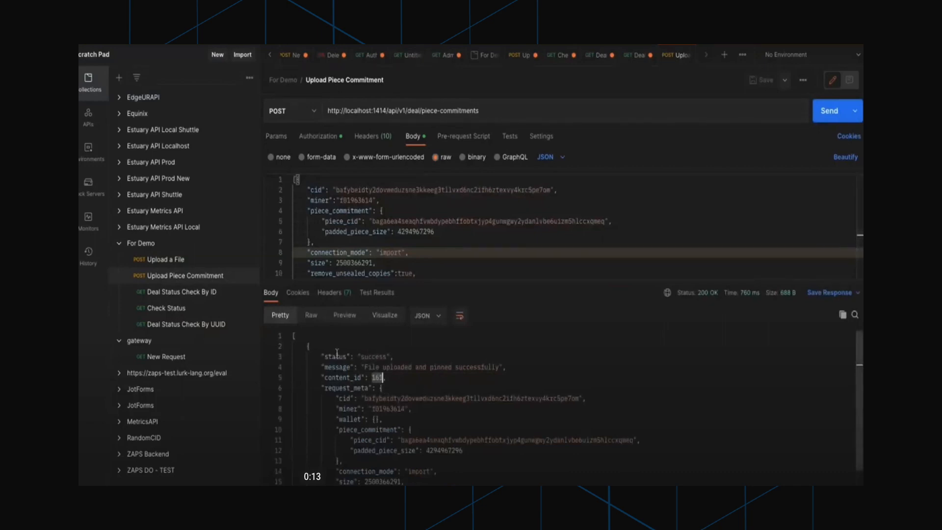
# Step: Check deal status for content/161 and see it report deal-proposal-sent
pyautogui.click(181, 292)
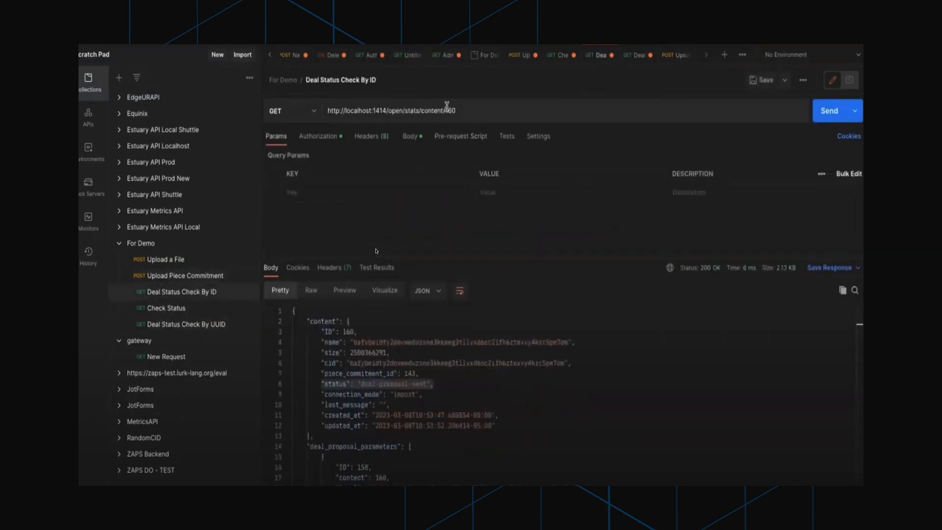
pyautogui.click(828, 111)
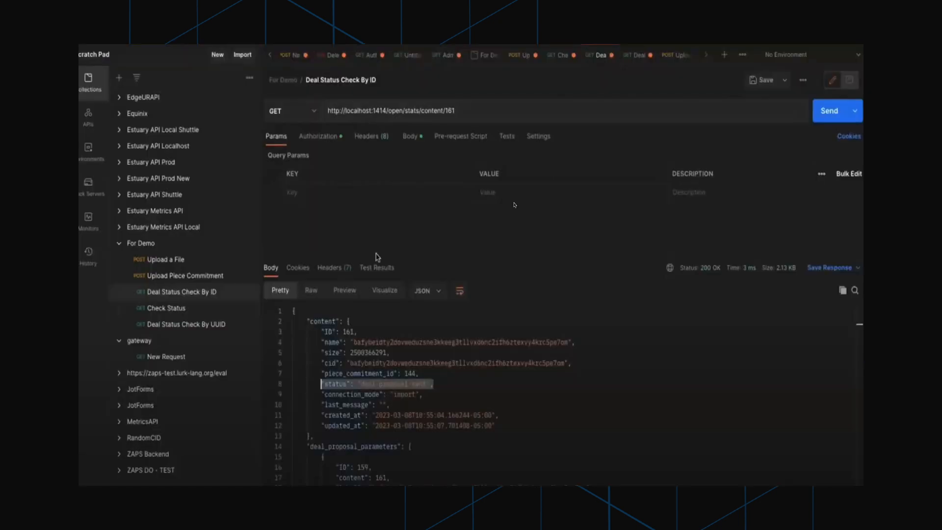
pyautogui.scroll(-3)
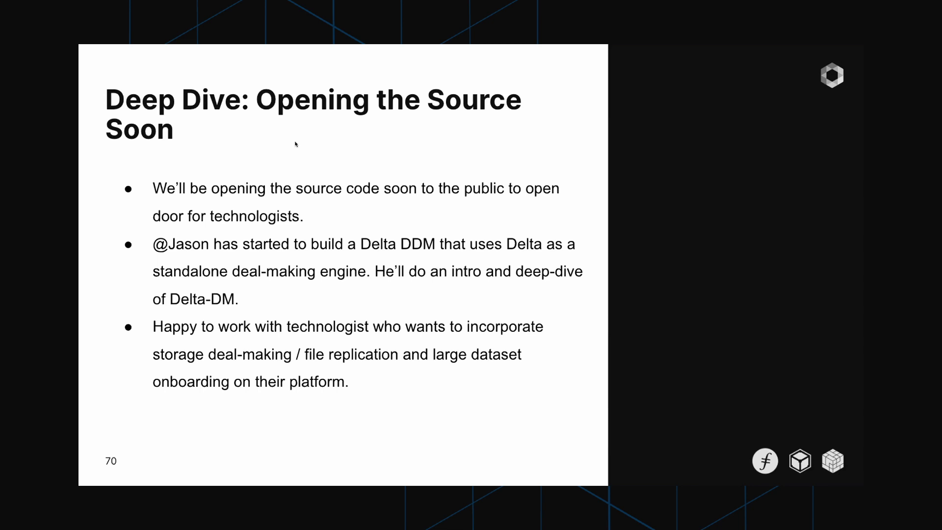
# Step: Advance to slide 71, the Delta shoutout slide crediting contributors and miners
pyautogui.press('Right')
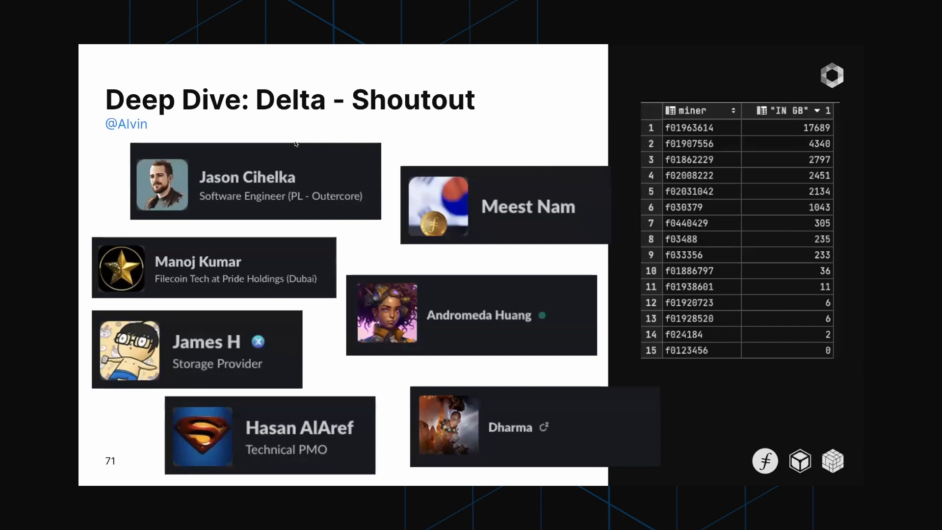